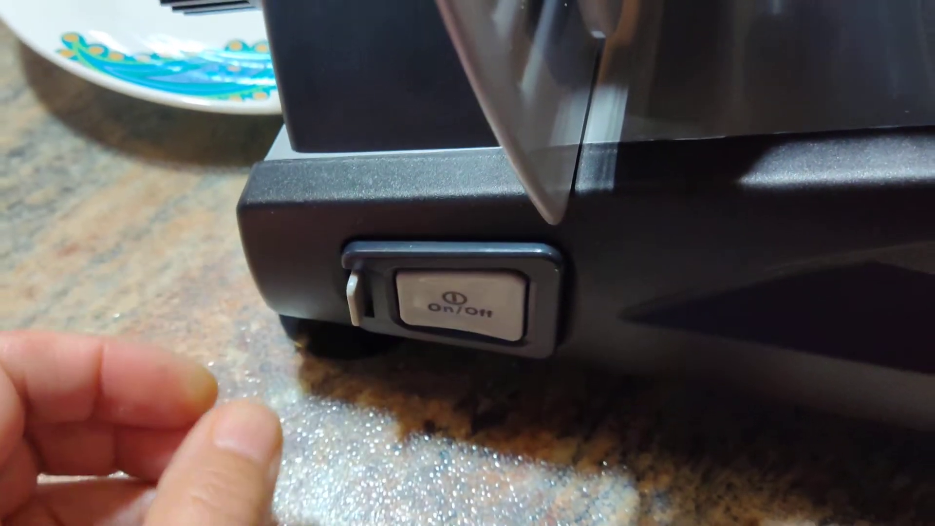
{"action": "left_click", "coordinate": [453, 304]}
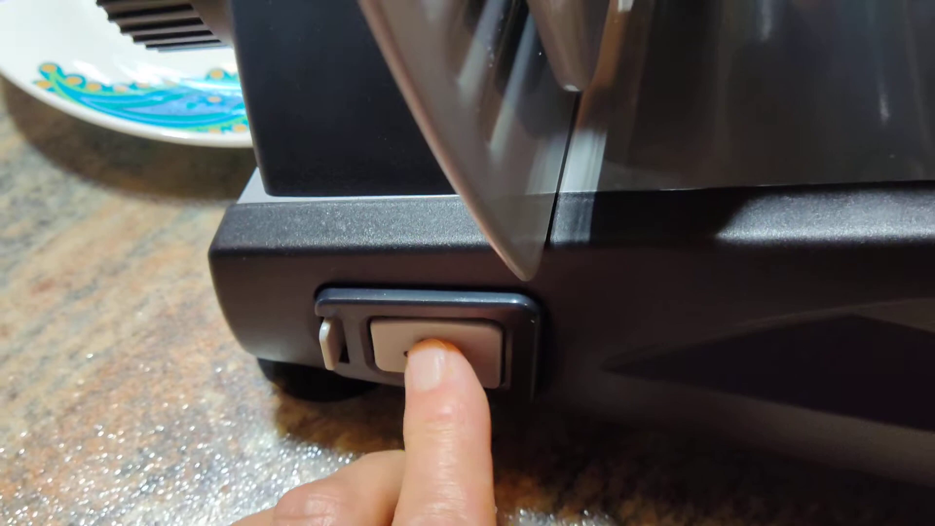
{"action": "left_click", "coordinate": [441, 358]}
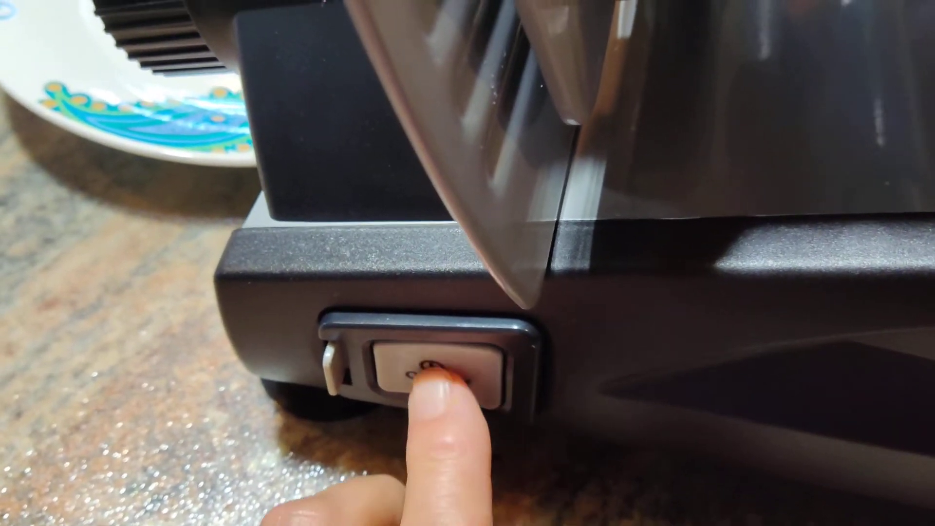